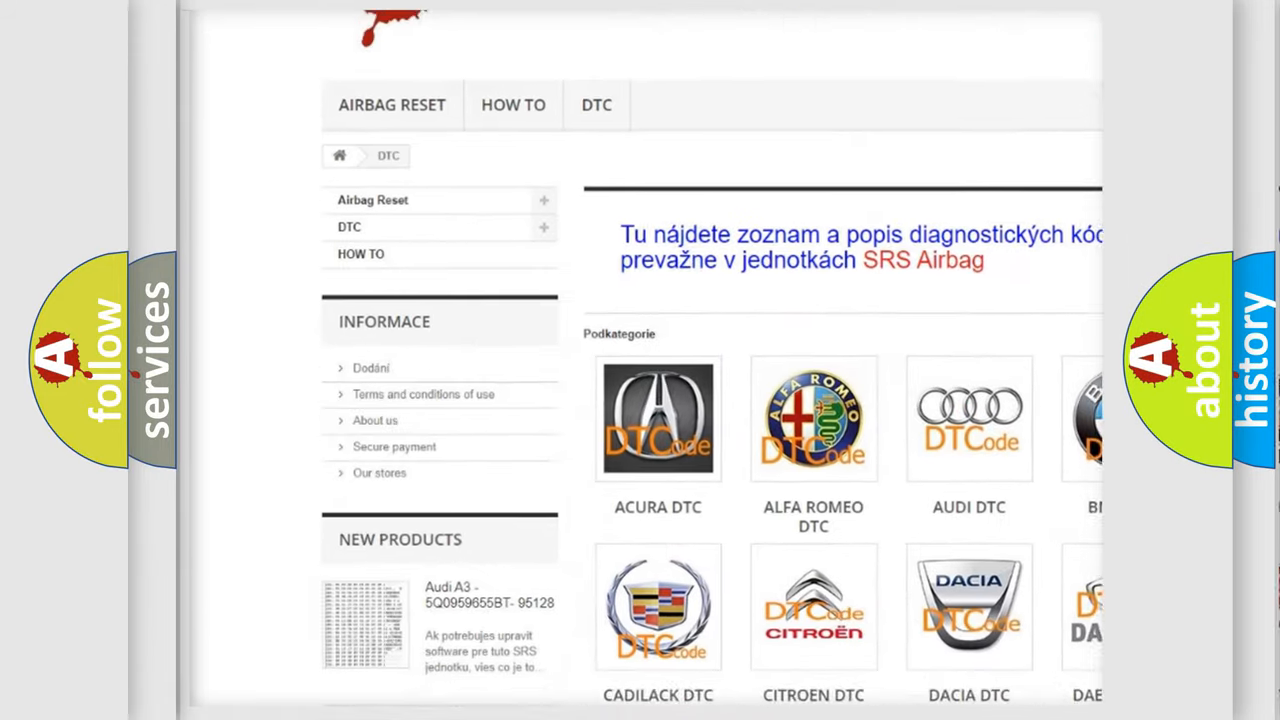
Scroll the airbagreset.sk DTC brand grid down to the row containing the Hyundai tile.
{"action": "scroll", "scroll_direction": "down", "scroll_amount": 3}
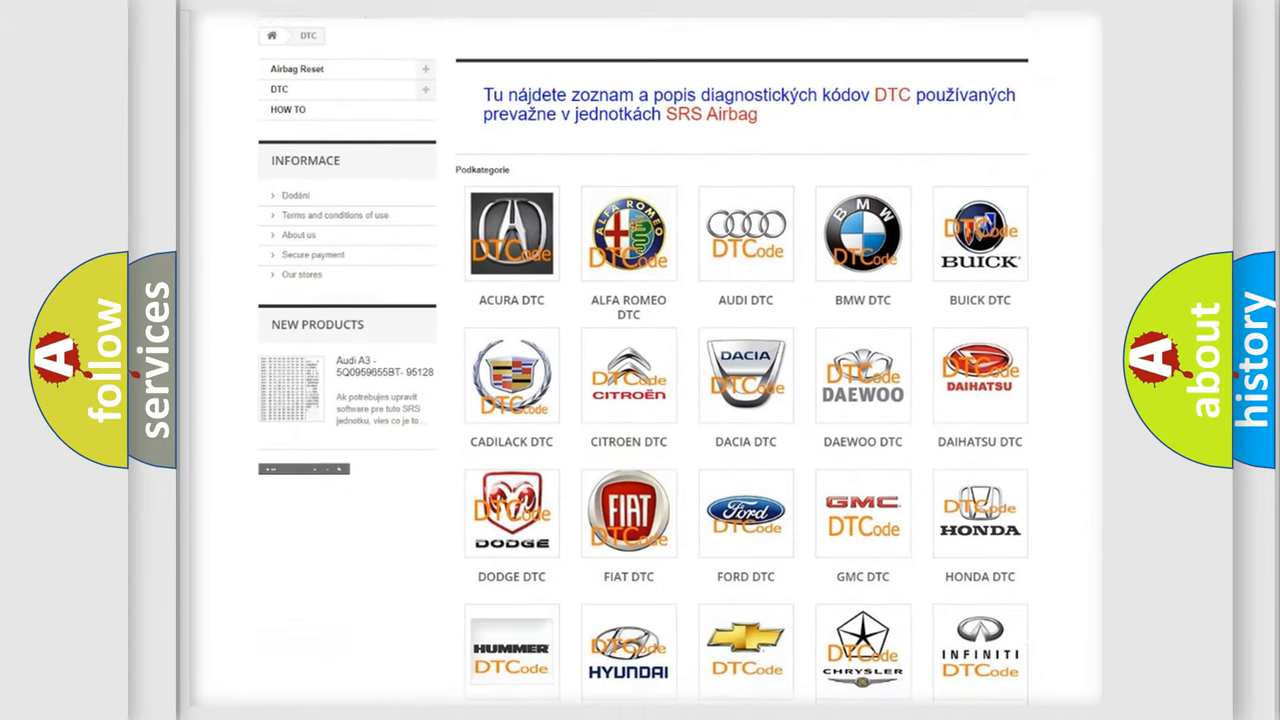
{"action": "scroll", "scroll_direction": "down", "scroll_amount": 3}
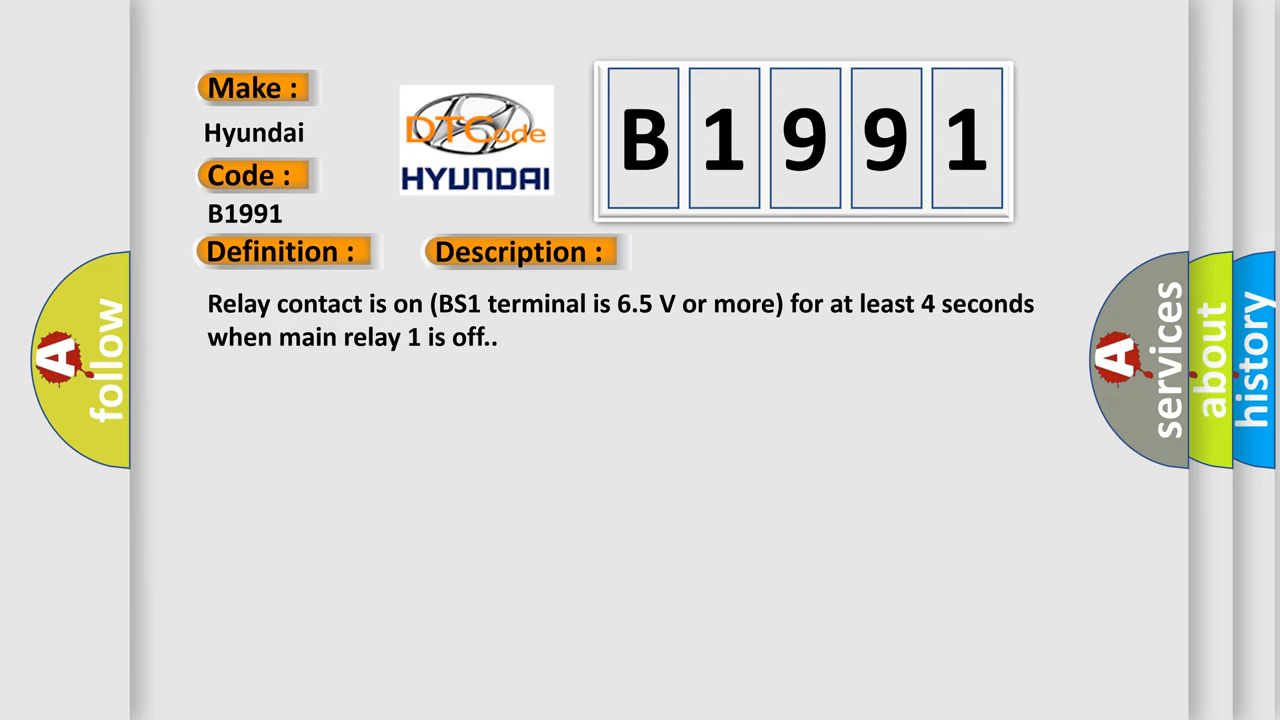
Advance from the B1991 Description slide to the Cause slide listing ABS MAIN1 relay, harness, ECU.
{"action": "left_click", "coordinate": [733, 250]}
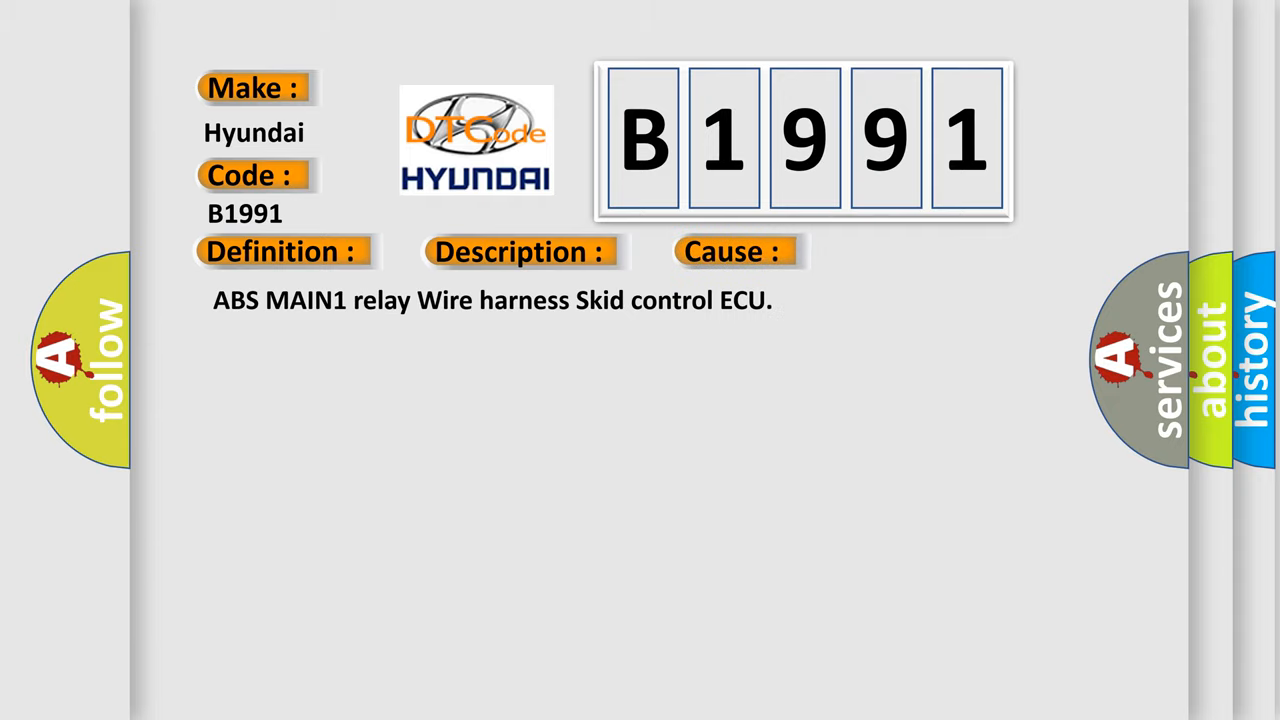